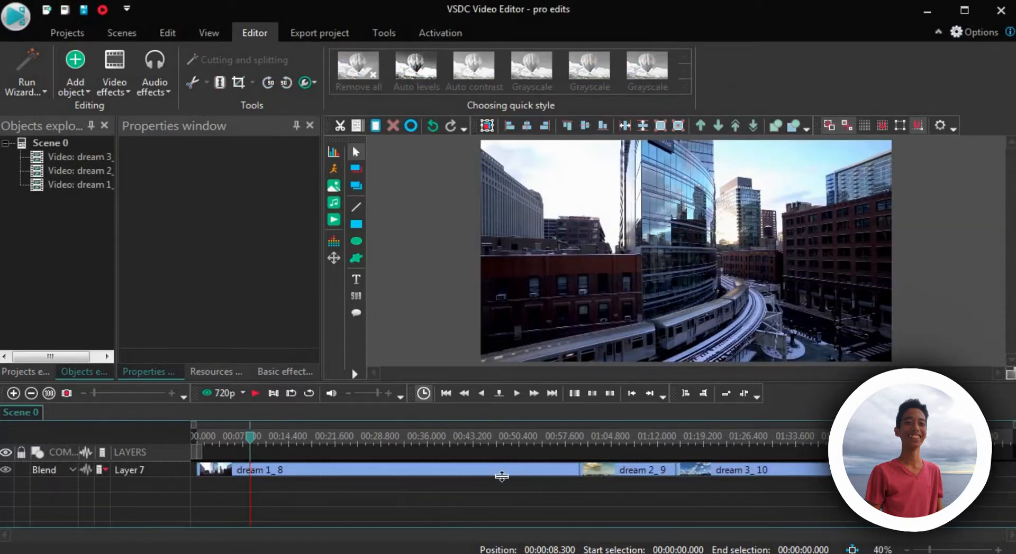
Zoom the timeline so the opening seconds of dream 1, dream 2 and dream 3 fill it.
{"action": "left_click", "coordinate": [764, 470]}
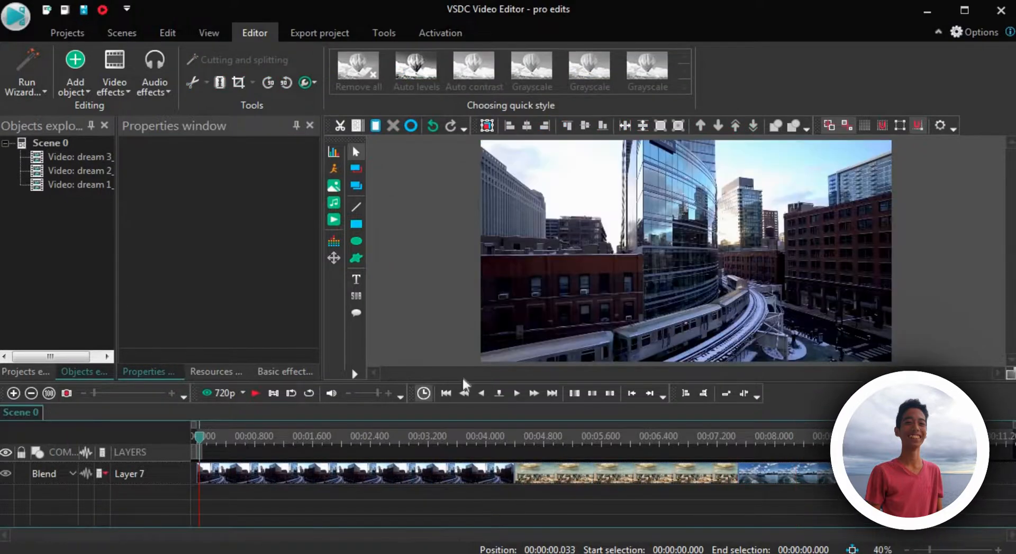
{"action": "left_click", "coordinate": [356, 474]}
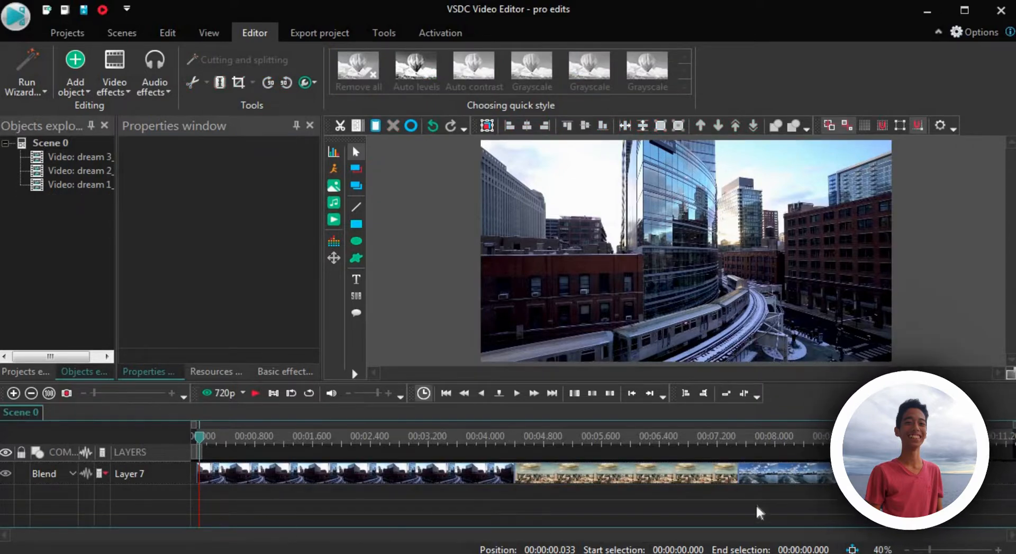
Paste copies of the three clips onto new Layer 9 and right-click the first copy.
{"action": "left_click", "coordinate": [686, 251]}
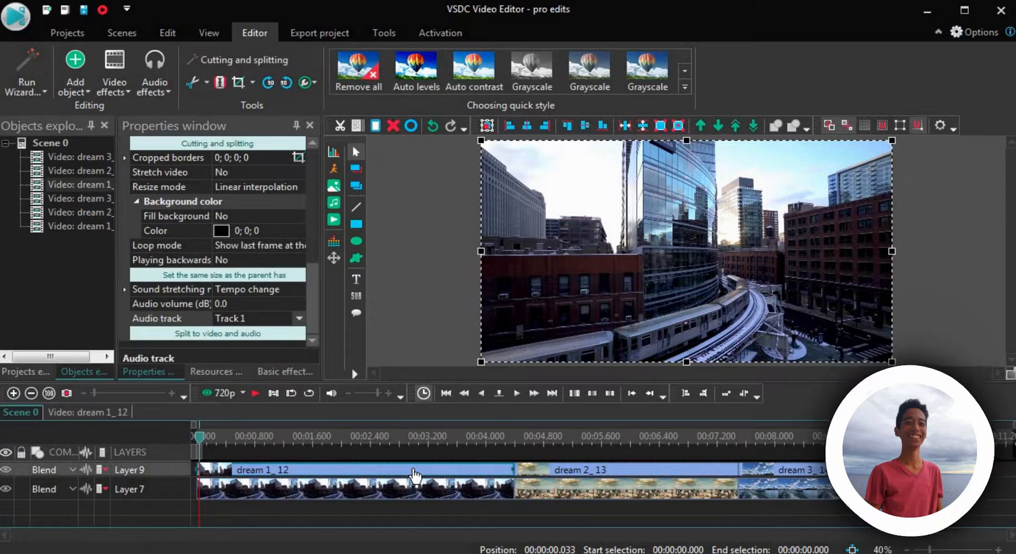
{"action": "right_click", "coordinate": [415, 473]}
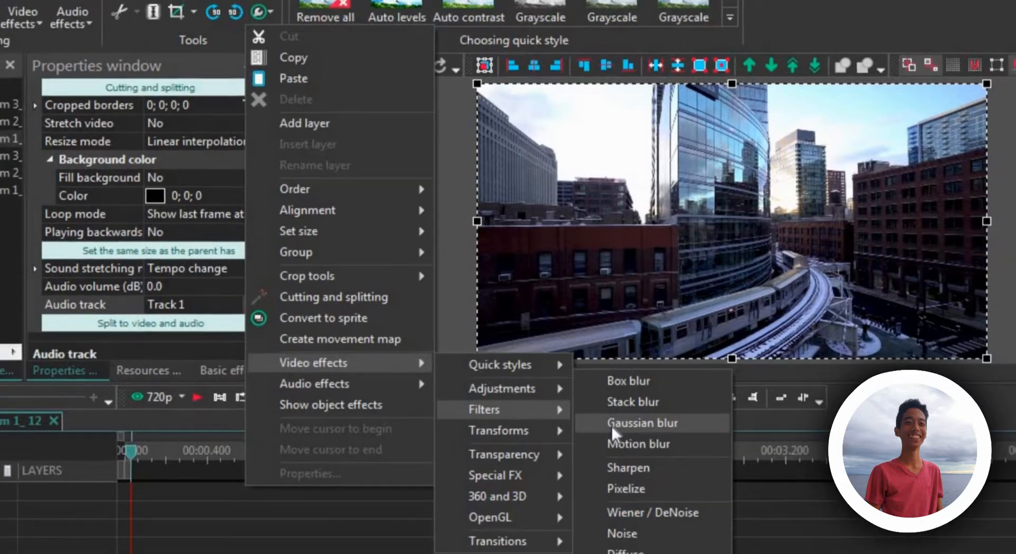
Apply Video effects > Filters > Gaussian blur to dream 1_12.
{"action": "left_click", "coordinate": [642, 423]}
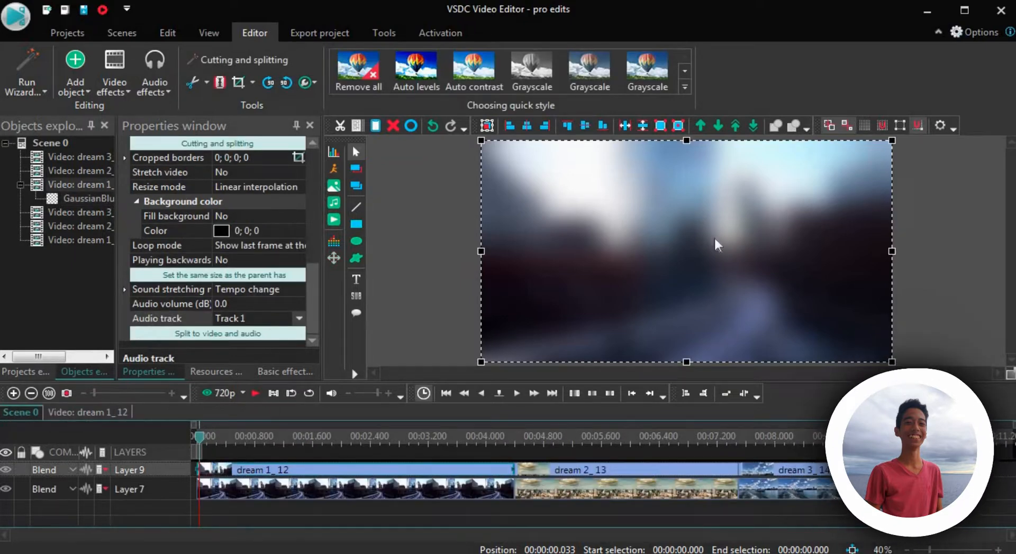
{"action": "mouse_move", "coordinate": [72, 478]}
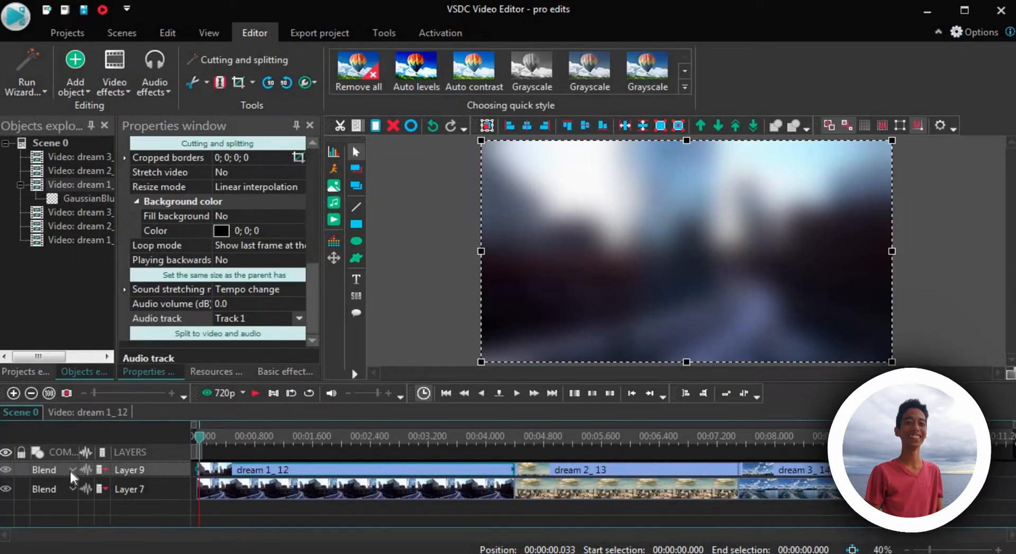
Set Layer 9's blend mode to Lighten after trying Screen.
{"action": "left_click", "coordinate": [72, 470]}
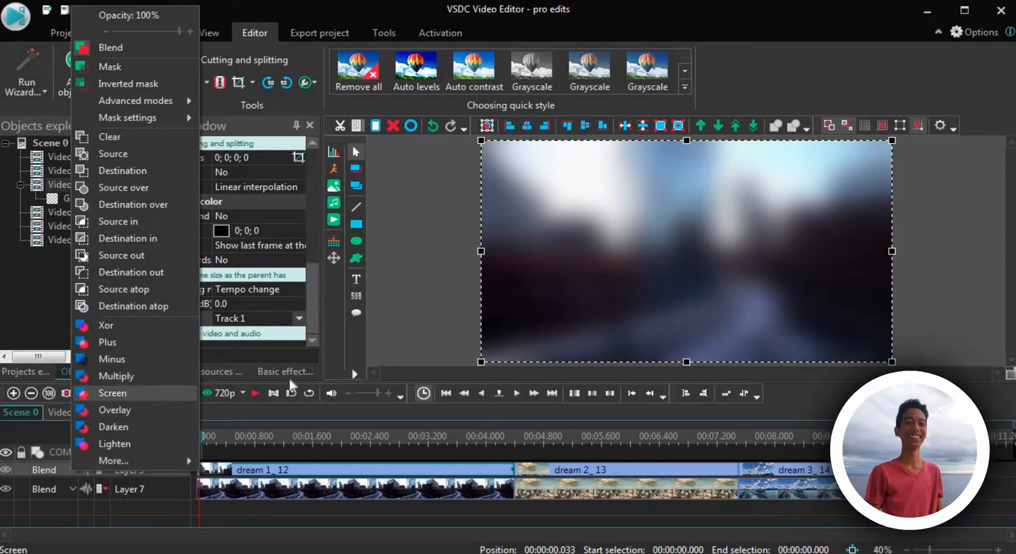
{"action": "left_click", "coordinate": [112, 393]}
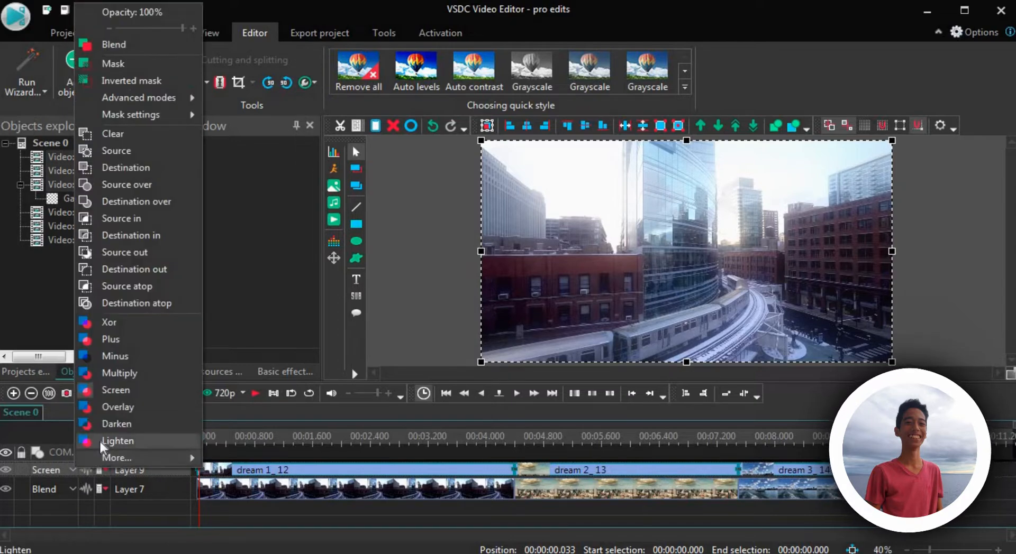
{"action": "left_click", "coordinate": [118, 442]}
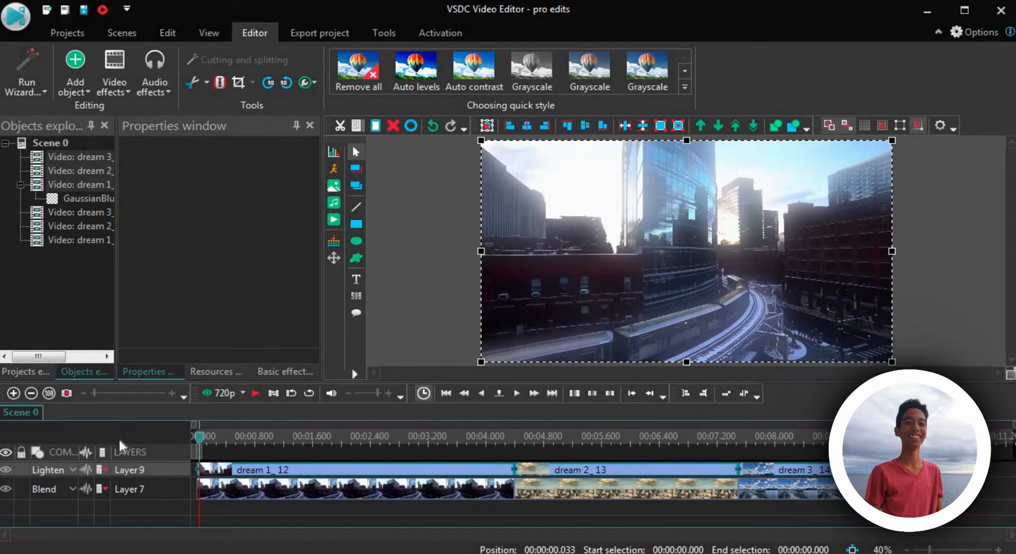
{"action": "left_click", "coordinate": [48, 469]}
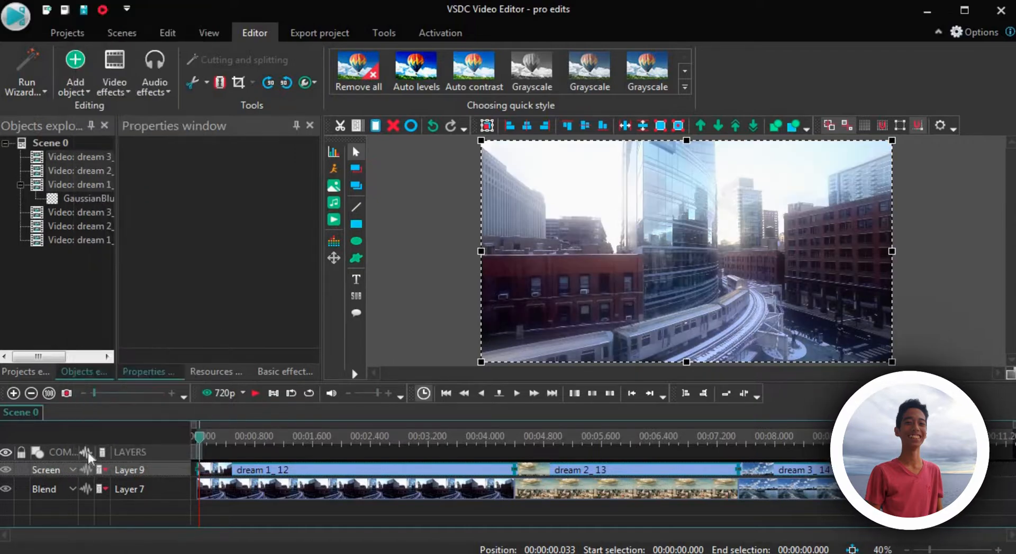
Select the second copied clip, dream 2_13, and right-click it for editing options.
{"action": "left_click", "coordinate": [586, 470]}
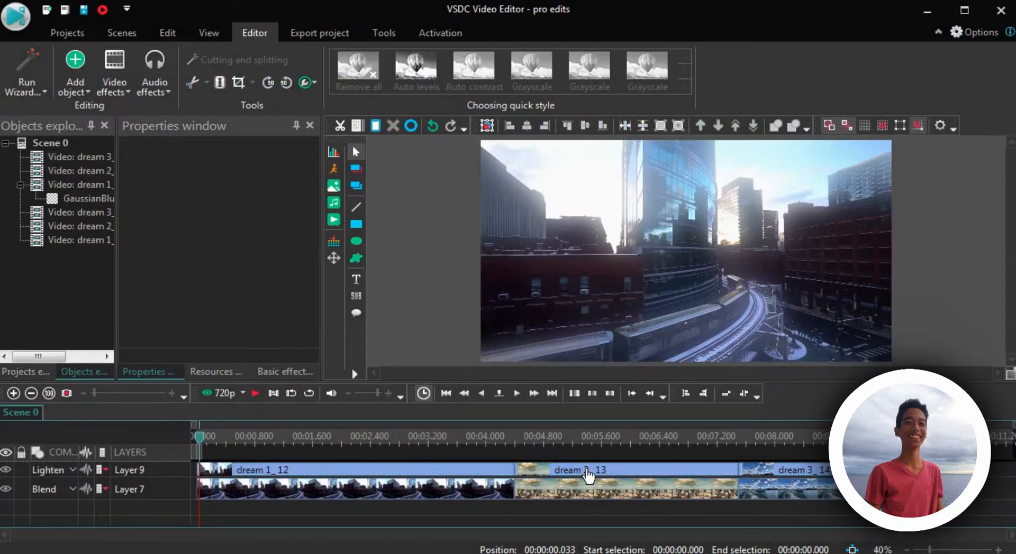
{"action": "right_click", "coordinate": [586, 473]}
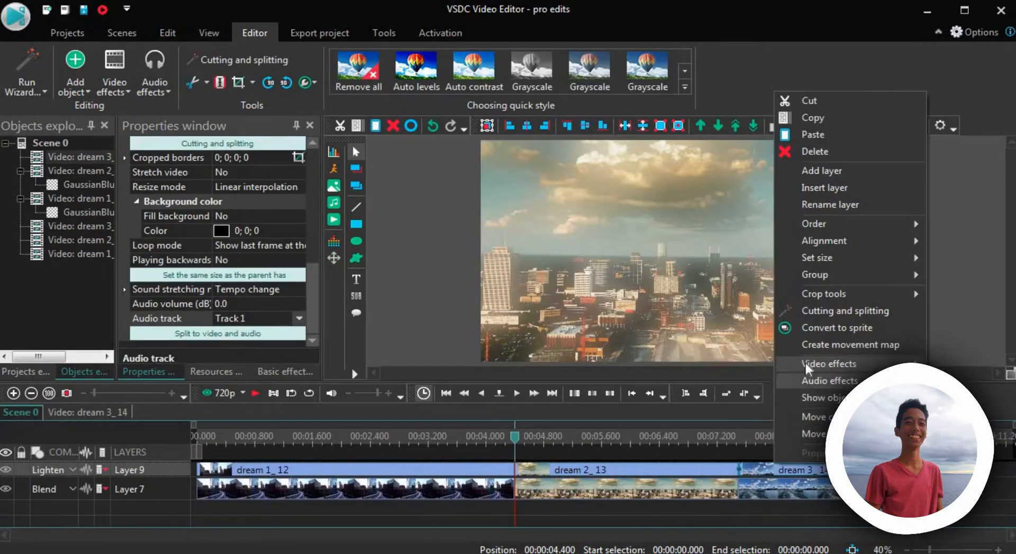